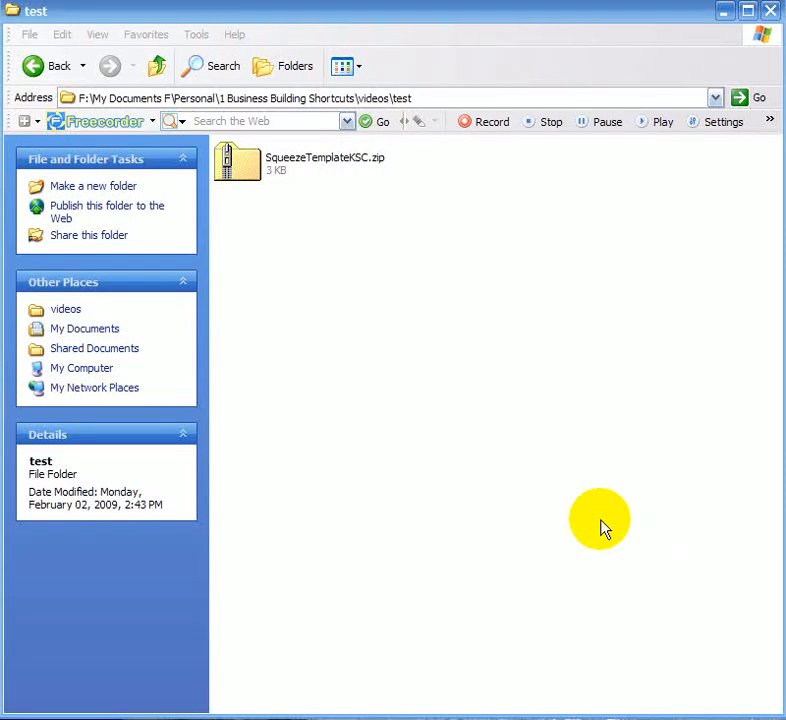
{"action": "mouse_move", "coordinate": [366, 236]}
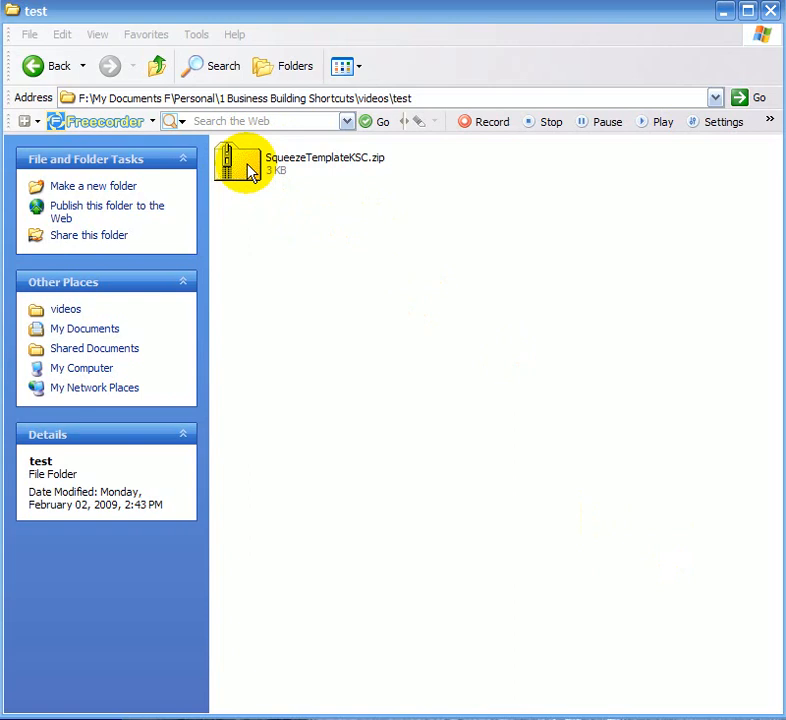
{"action": "mouse_move", "coordinate": [364, 172]}
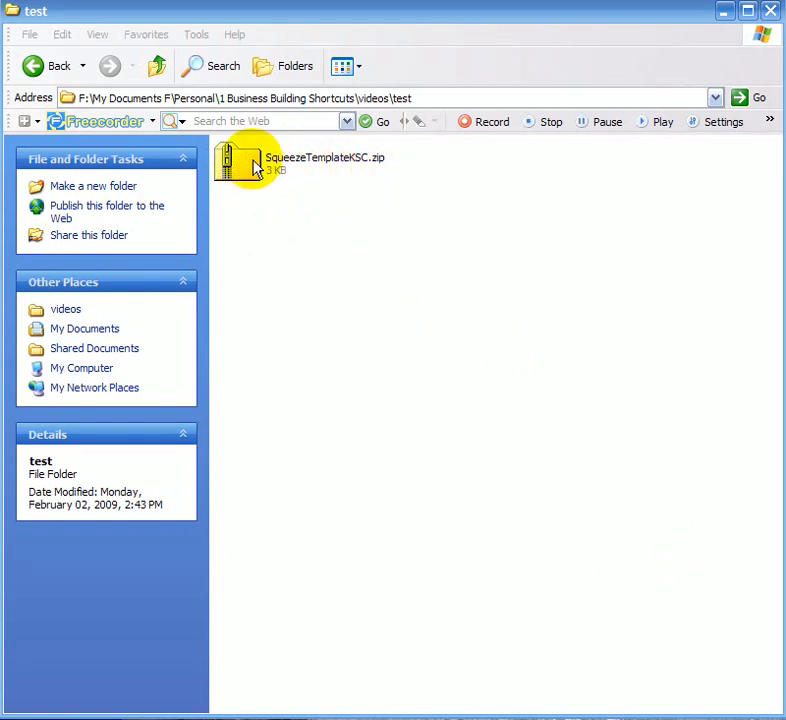
Step: Extract SqueezeTemplateKSC.zip to the default folder without showing the extracted files afterwards
{"action": "right_click", "coordinate": [236, 162]}
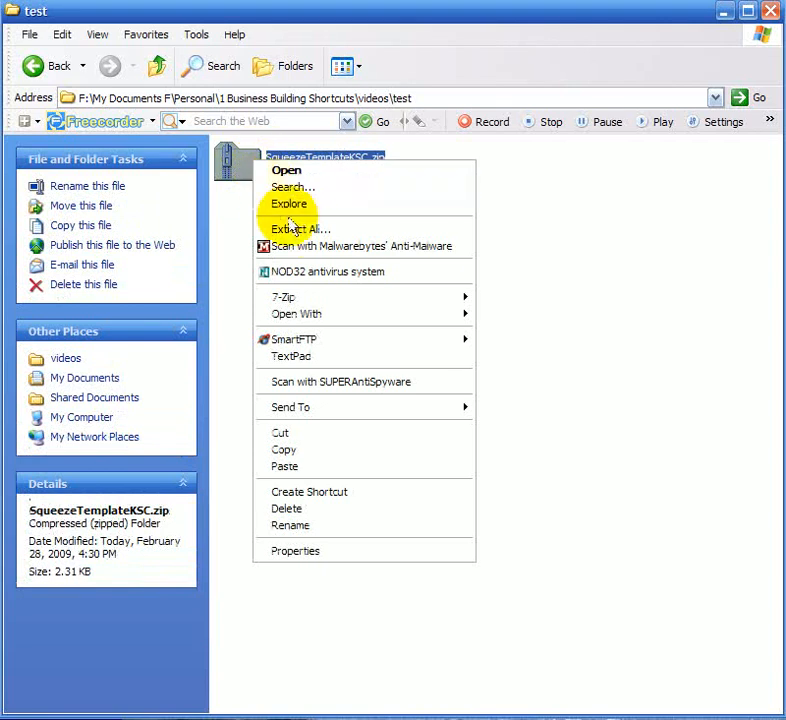
{"action": "left_click", "coordinate": [300, 228]}
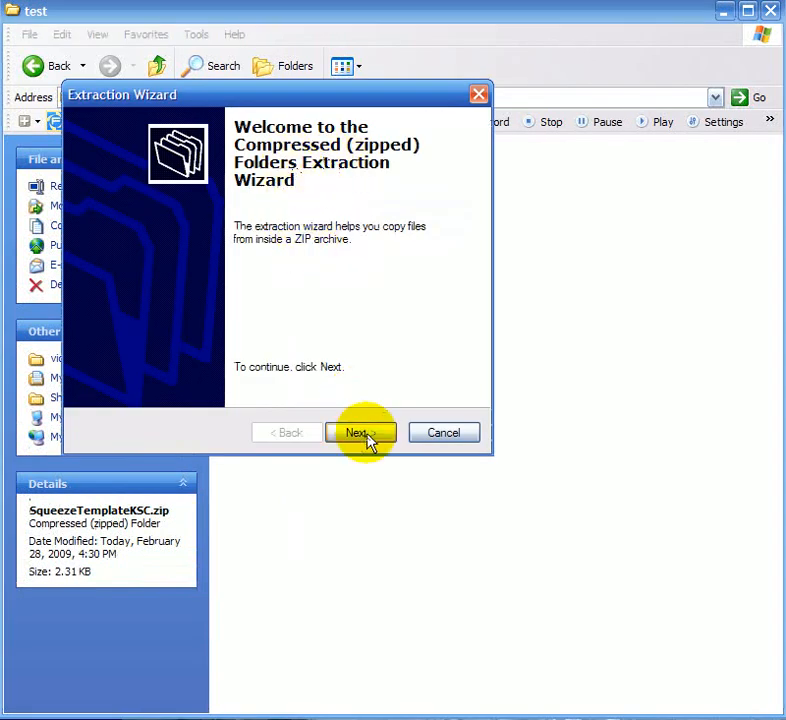
{"action": "left_click", "coordinate": [360, 432]}
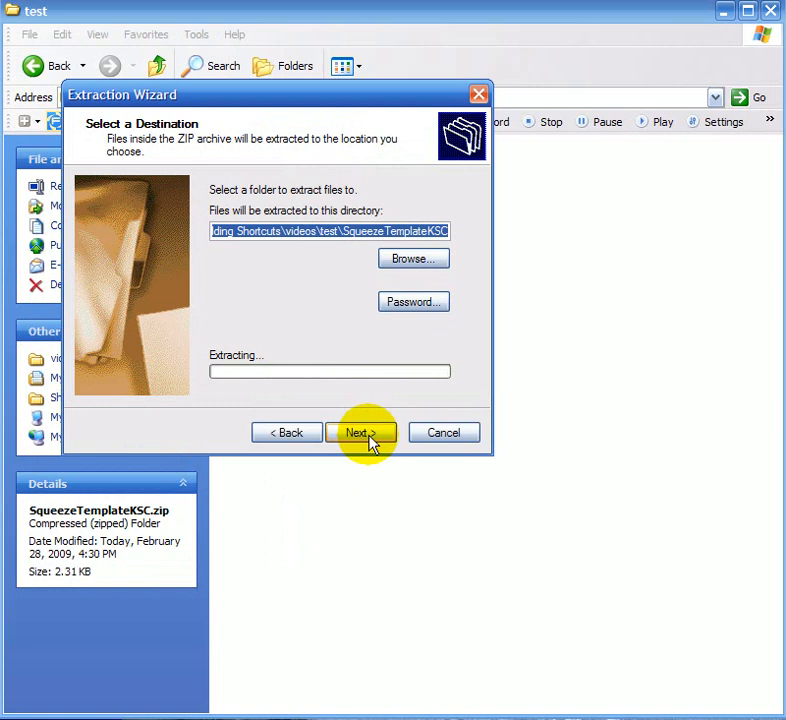
{"action": "left_click", "coordinate": [360, 432]}
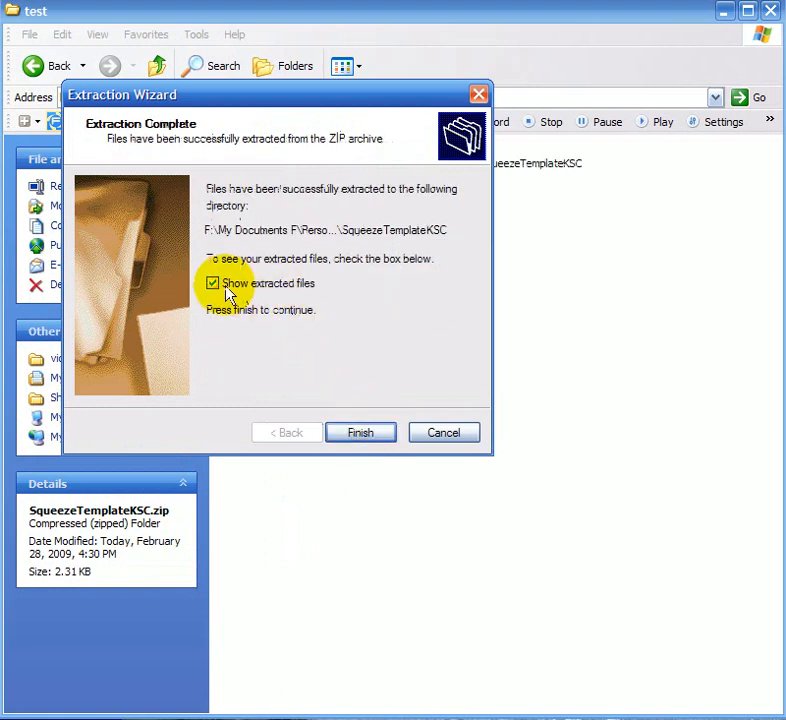
{"action": "left_click", "coordinate": [212, 284]}
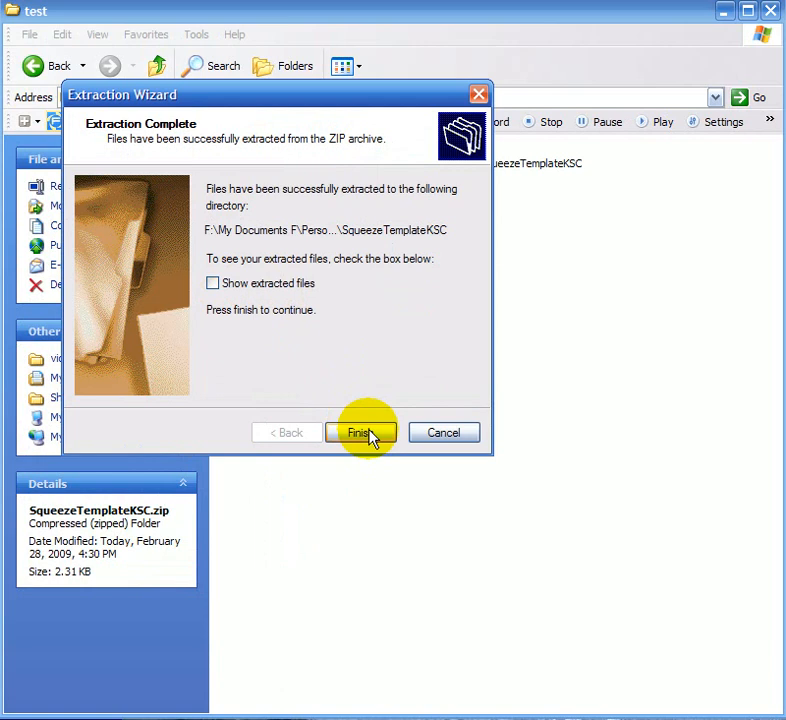
{"action": "left_click", "coordinate": [360, 432]}
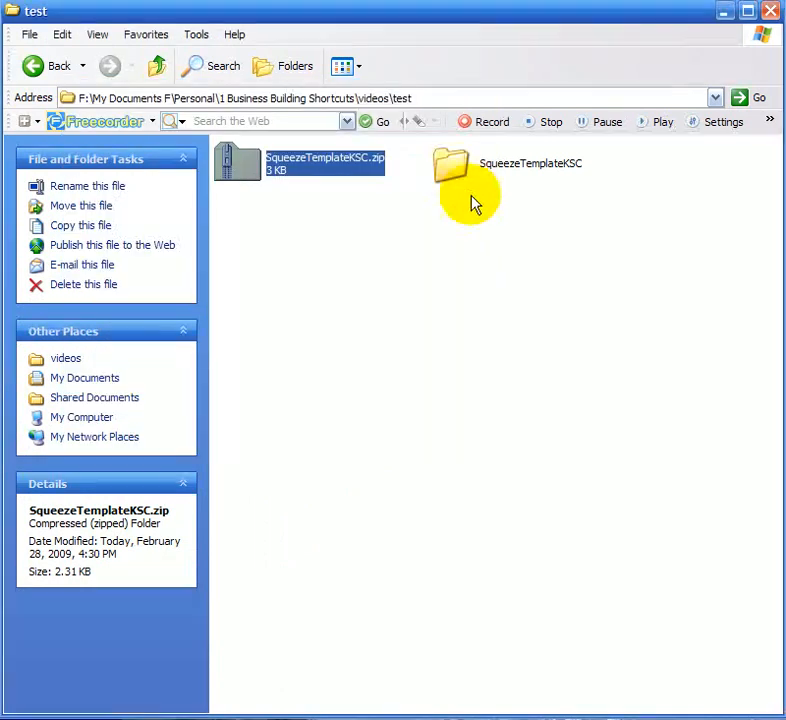
{"action": "mouse_move", "coordinate": [452, 168]}
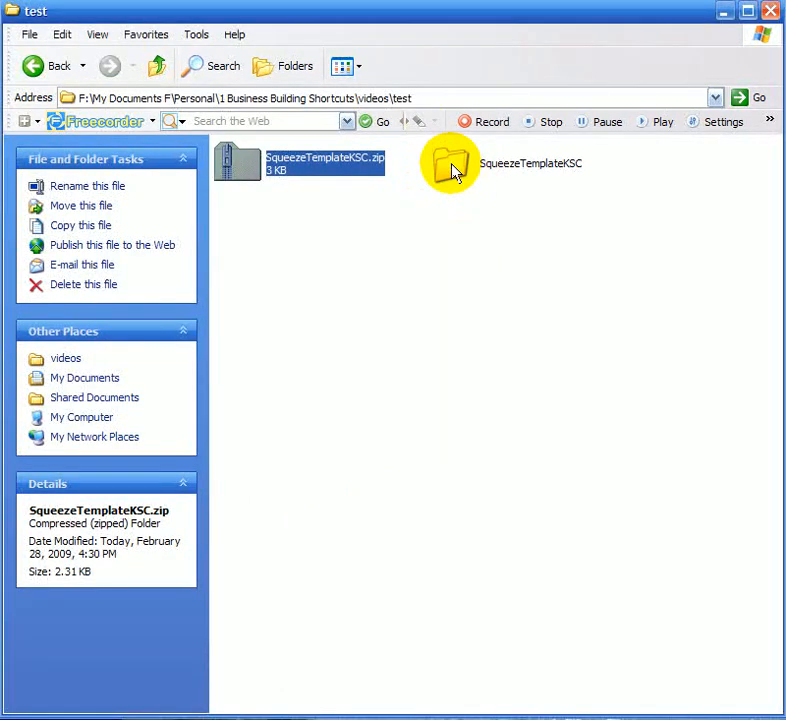
Step: Open the SqueezeTemplateKSC folder to reveal its SqueezeTemplateKSC.htm file
{"action": "double_click", "coordinate": [444, 162]}
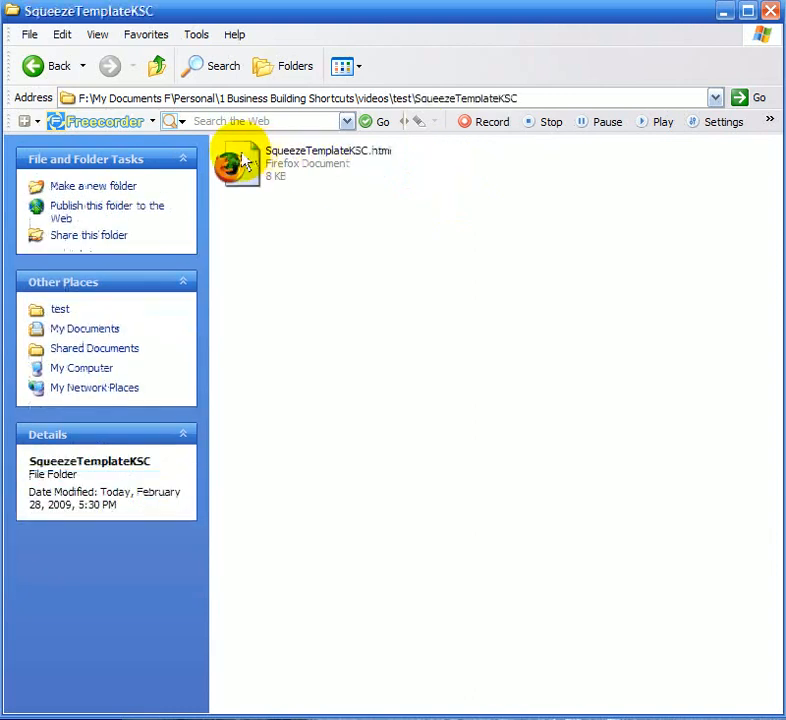
{"action": "mouse_move", "coordinate": [332, 180]}
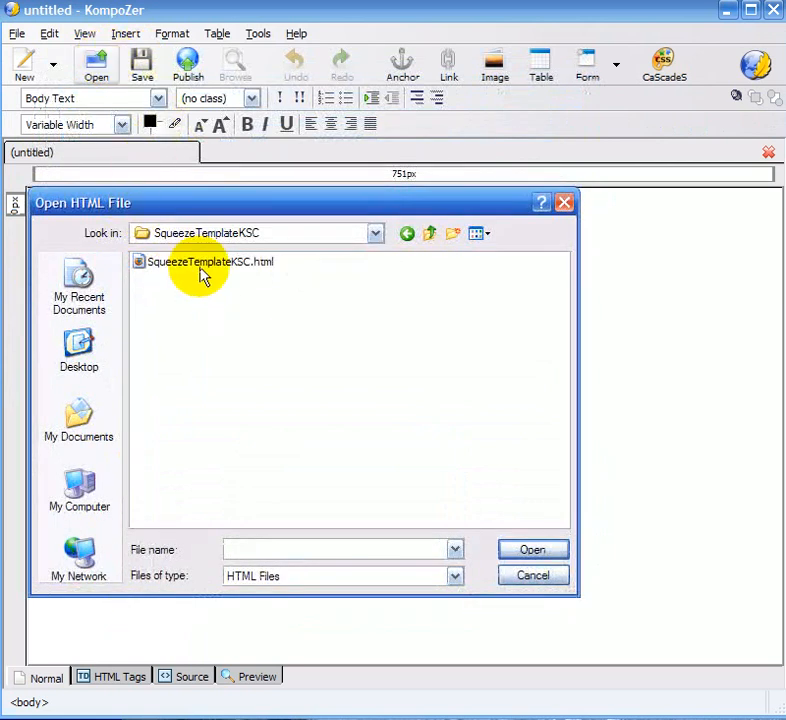
Step: Open SqueezeTemplateKSC.html from the Open HTML File dialog
{"action": "left_click", "coordinate": [208, 260]}
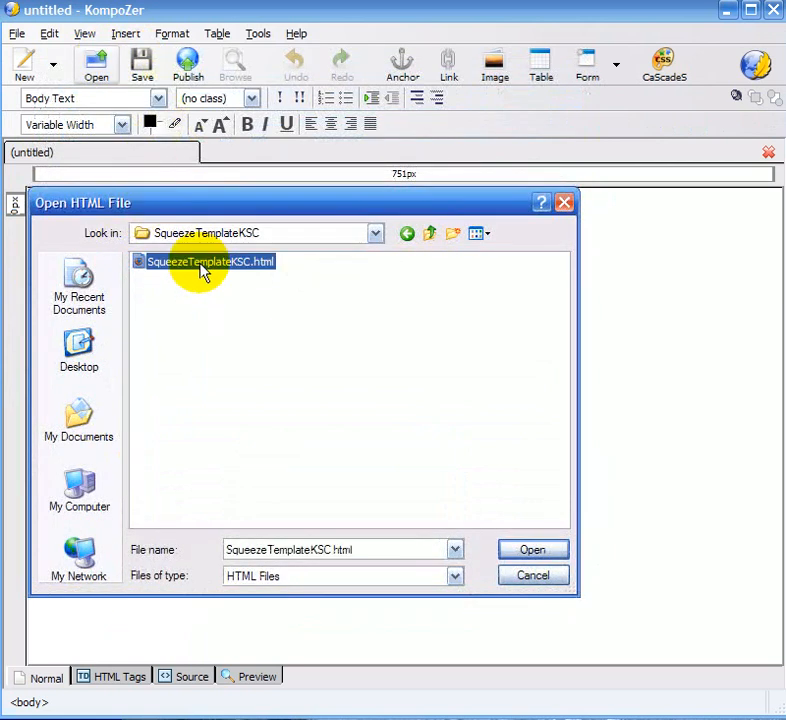
{"action": "mouse_move", "coordinate": [532, 548]}
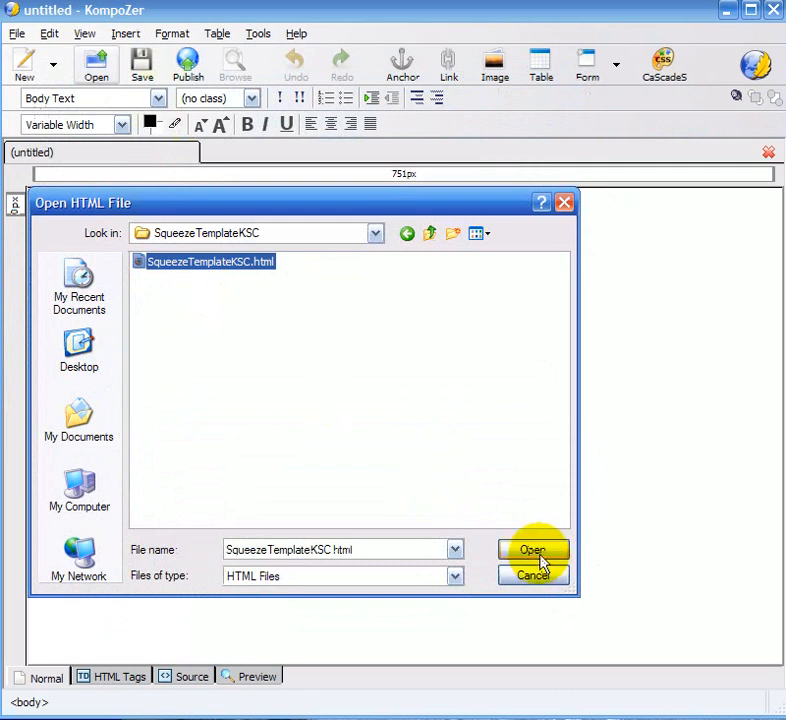
{"action": "left_click", "coordinate": [532, 548]}
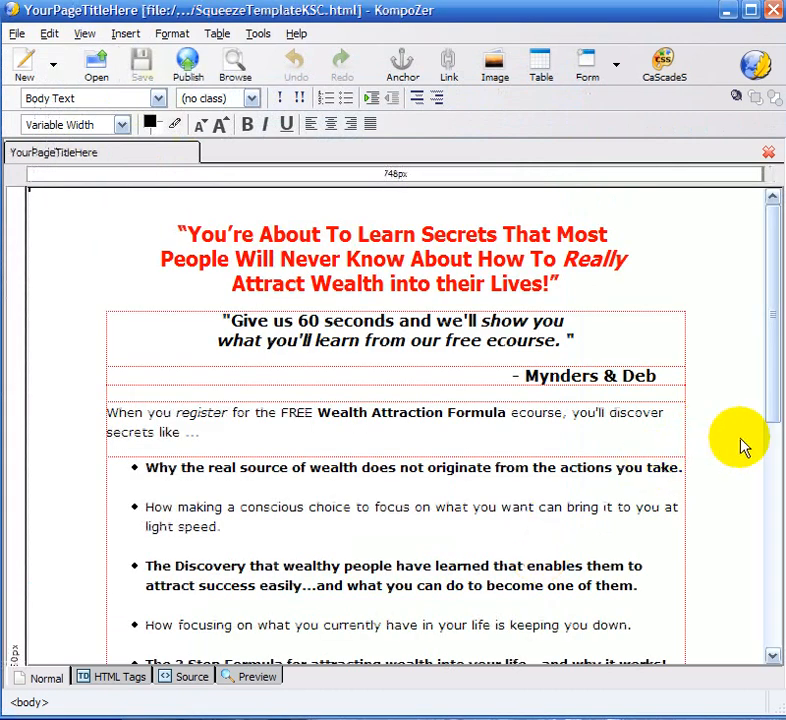
{"action": "scroll", "scroll_direction": "down", "scroll_amount": 3}
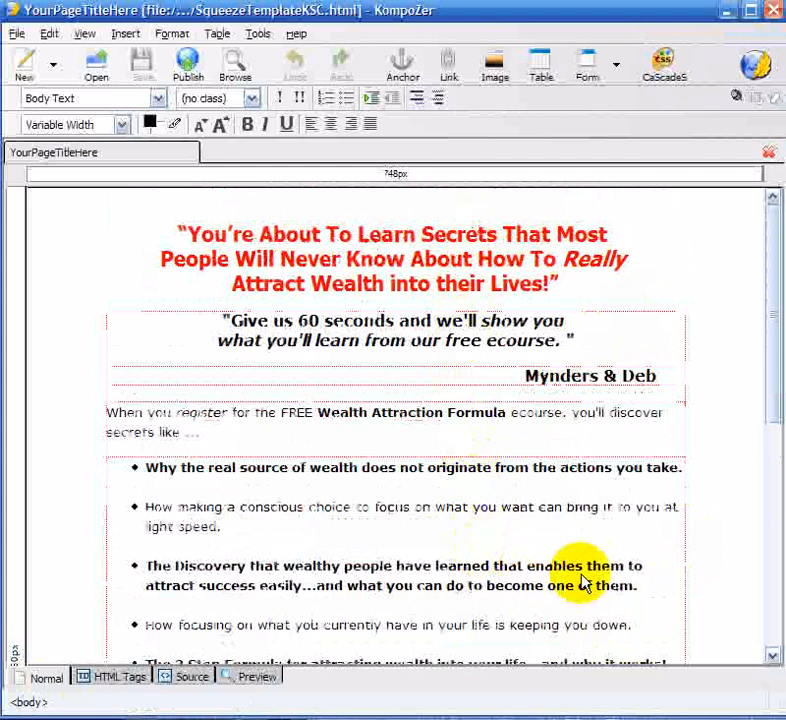
{"action": "scroll", "scroll_direction": "down", "scroll_amount": 3}
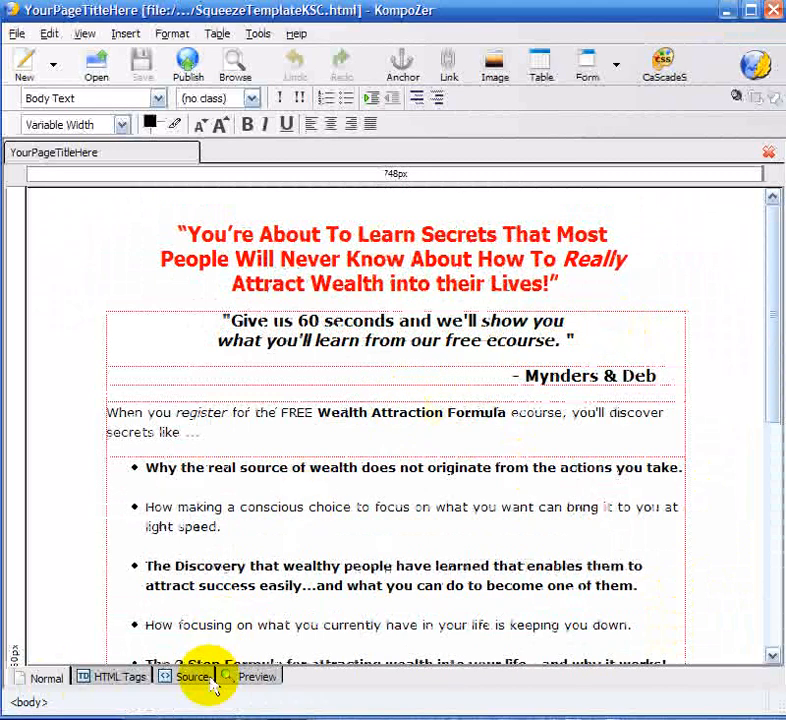
{"action": "mouse_move", "coordinate": [194, 676]}
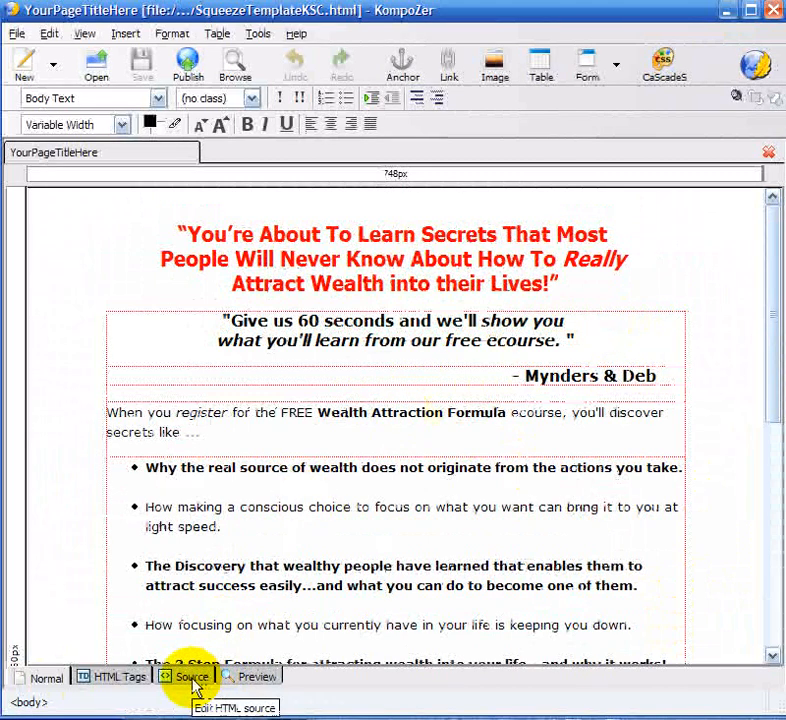
Step: Scroll the page down to the opt-in form with its name and email fields
{"action": "scroll", "scroll_direction": "down", "scroll_amount": 3}
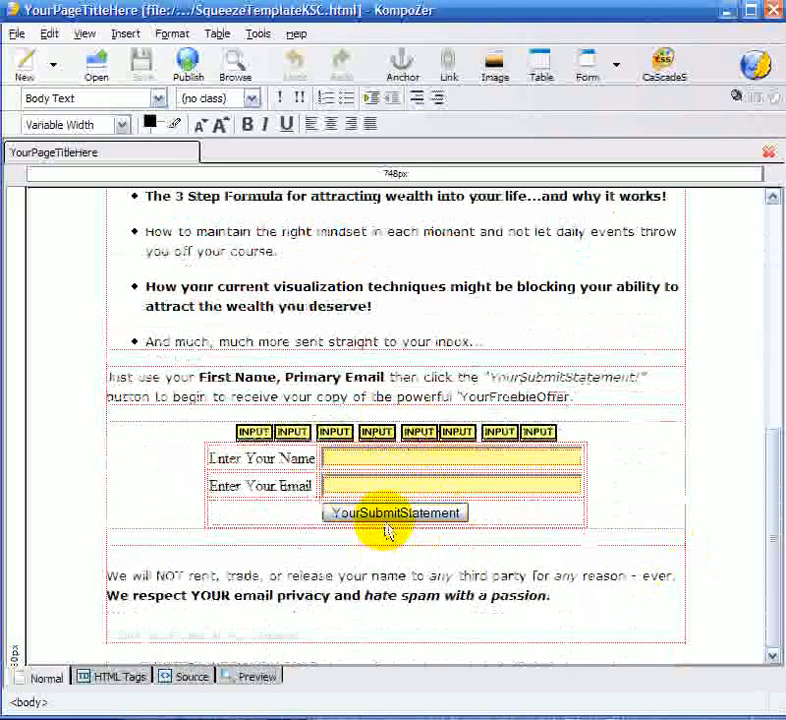
{"action": "mouse_move", "coordinate": [168, 684]}
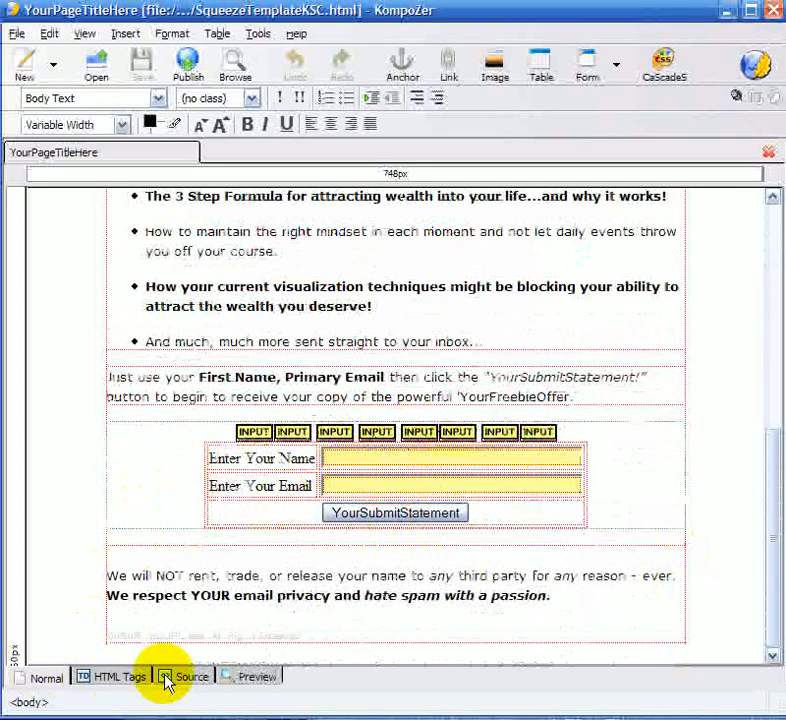
{"action": "mouse_move", "coordinate": [192, 680]}
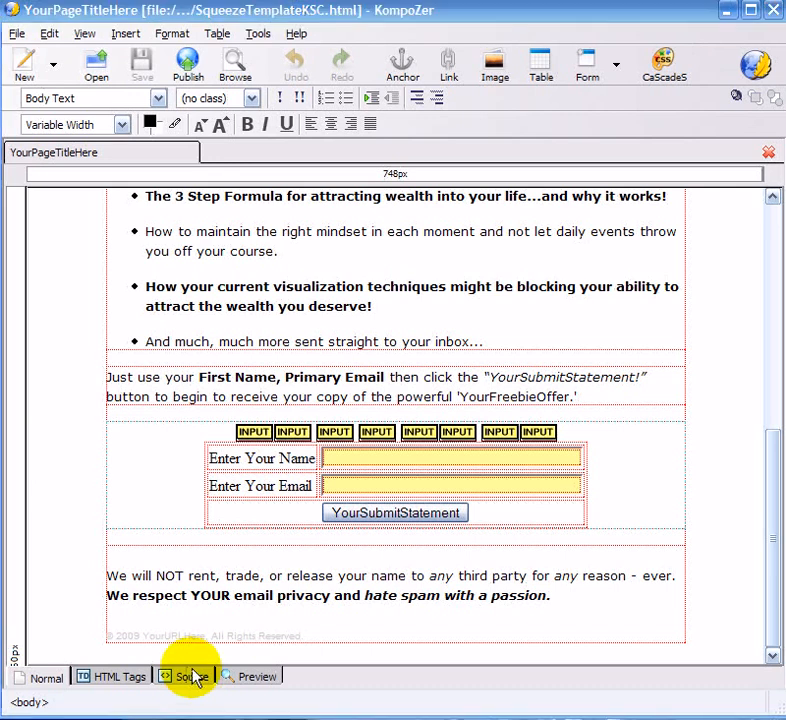
Step: View the HTML source and scroll to the contactsave.asp form block near line 125
{"action": "left_click", "coordinate": [184, 676]}
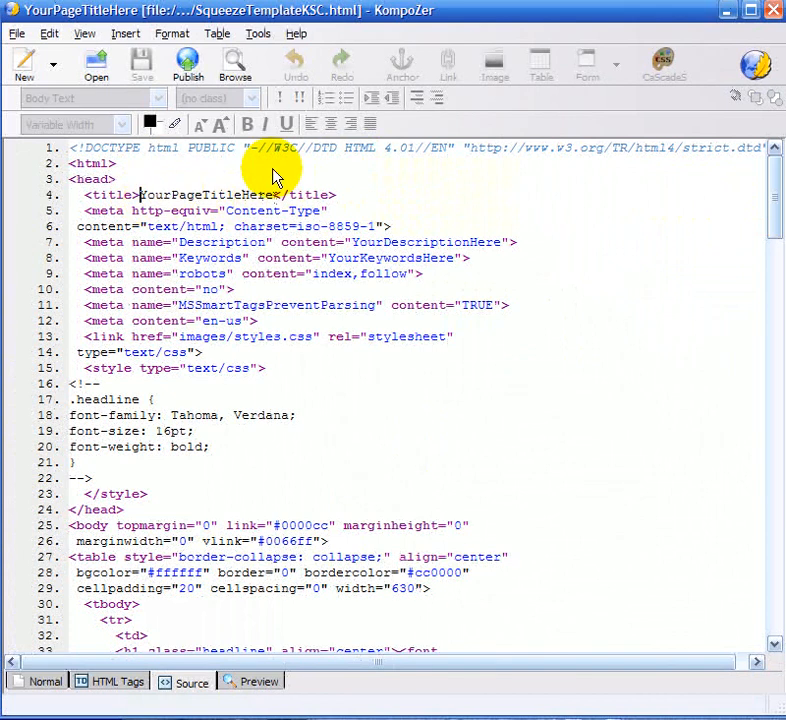
{"action": "mouse_move", "coordinate": [224, 22]}
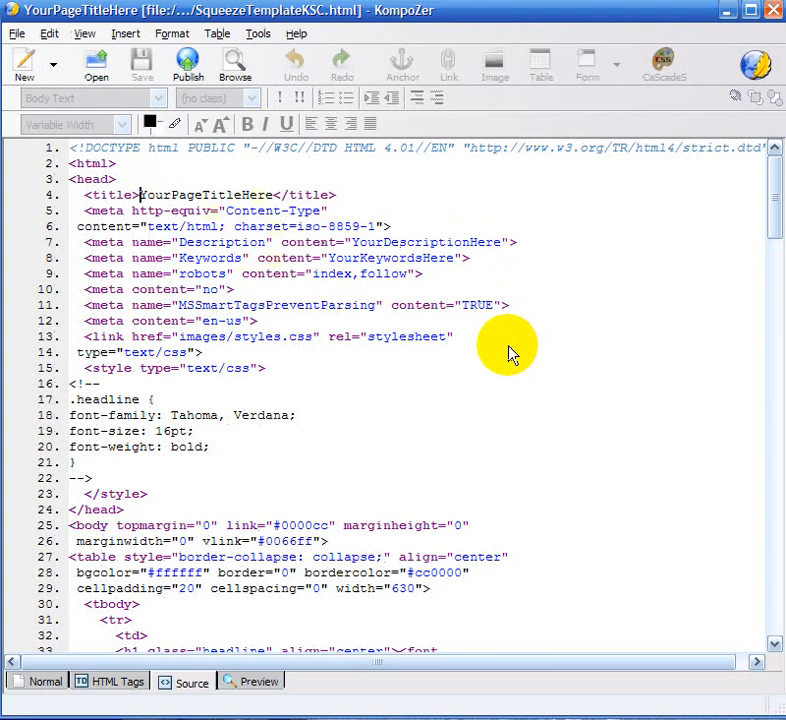
{"action": "scroll", "scroll_direction": "down", "scroll_amount": 3}
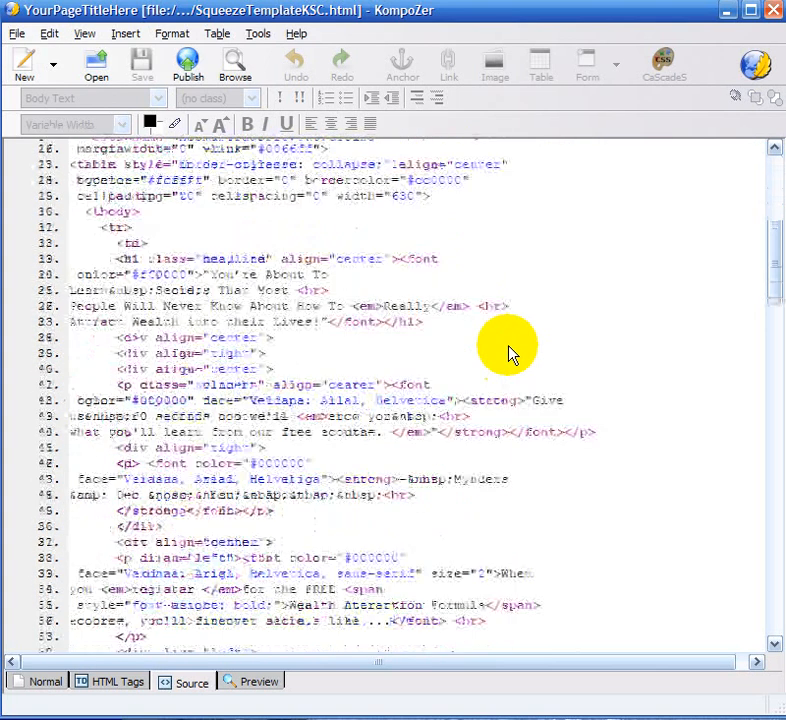
{"action": "scroll", "scroll_direction": "down", "scroll_amount": 3}
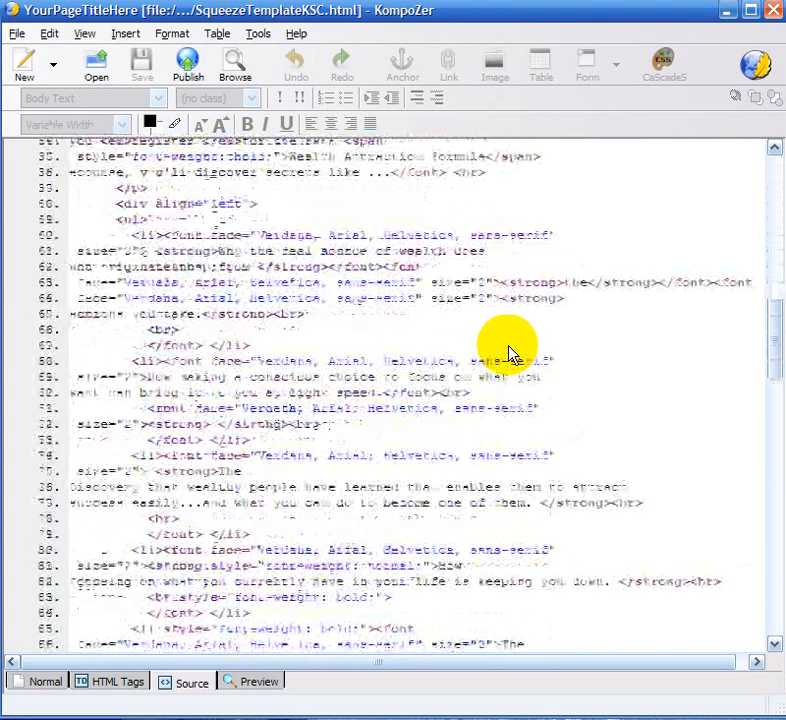
{"action": "scroll", "scroll_direction": "down", "scroll_amount": 3}
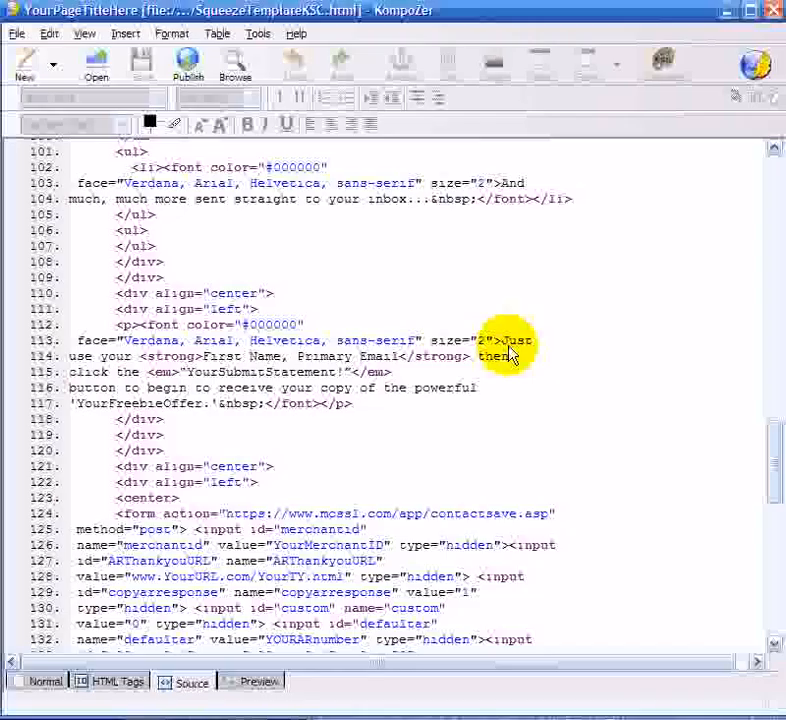
{"action": "scroll", "scroll_direction": "down", "scroll_amount": 3}
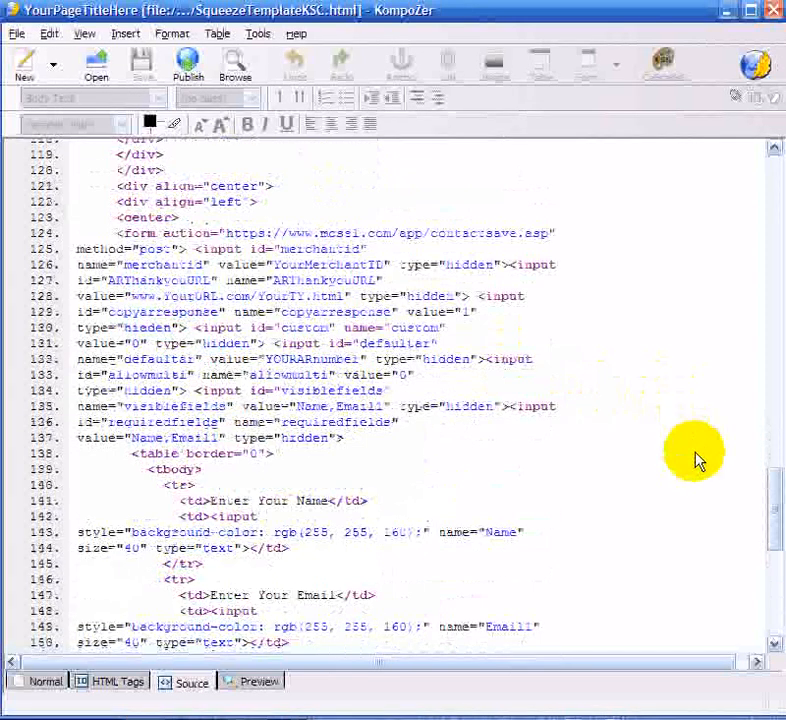
{"action": "mouse_move", "coordinate": [504, 406]}
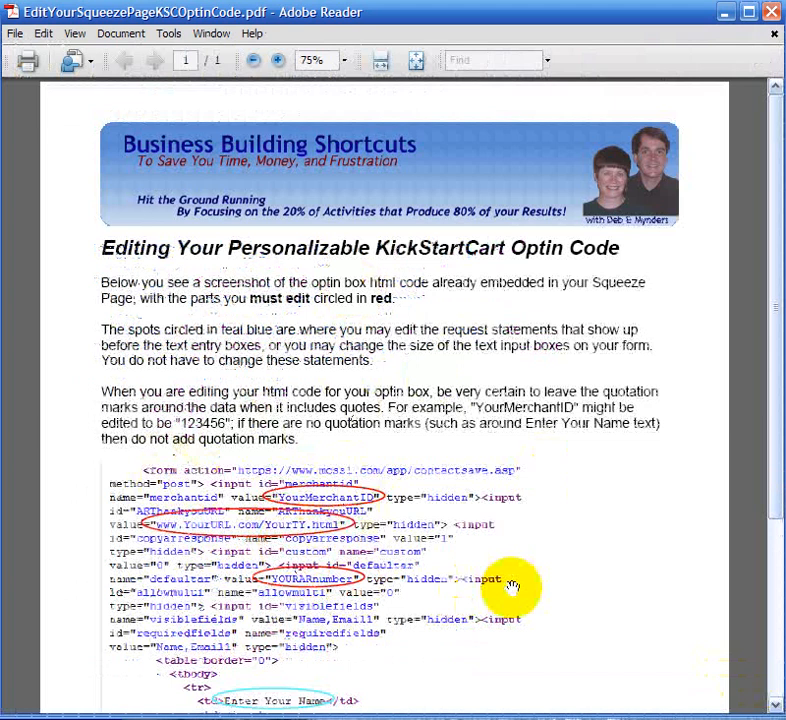
Step: Scroll through the PDF guide's red-circled opt-in code fields that need editing
{"action": "scroll", "scroll_direction": "down", "scroll_amount": 3}
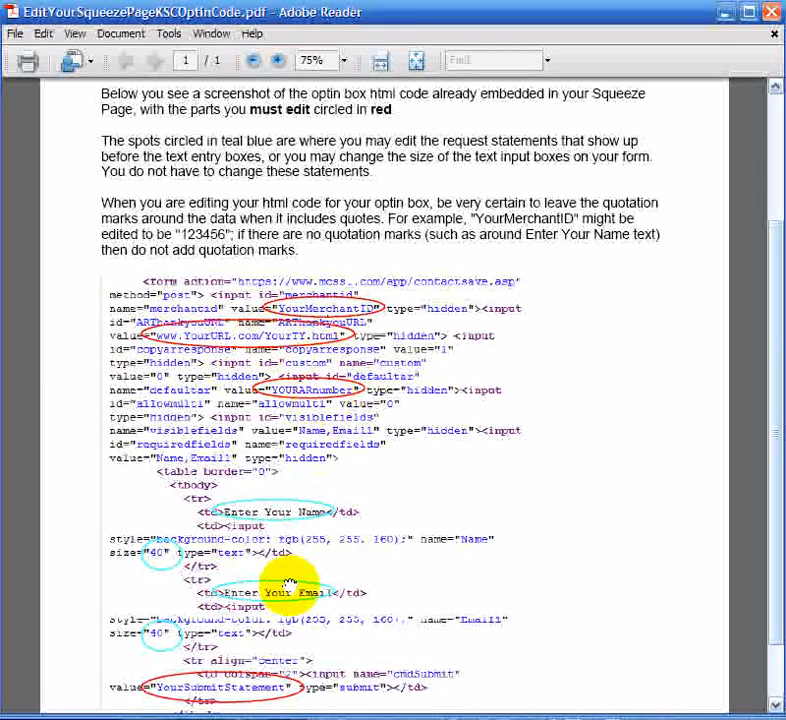
{"action": "mouse_move", "coordinate": [484, 668]}
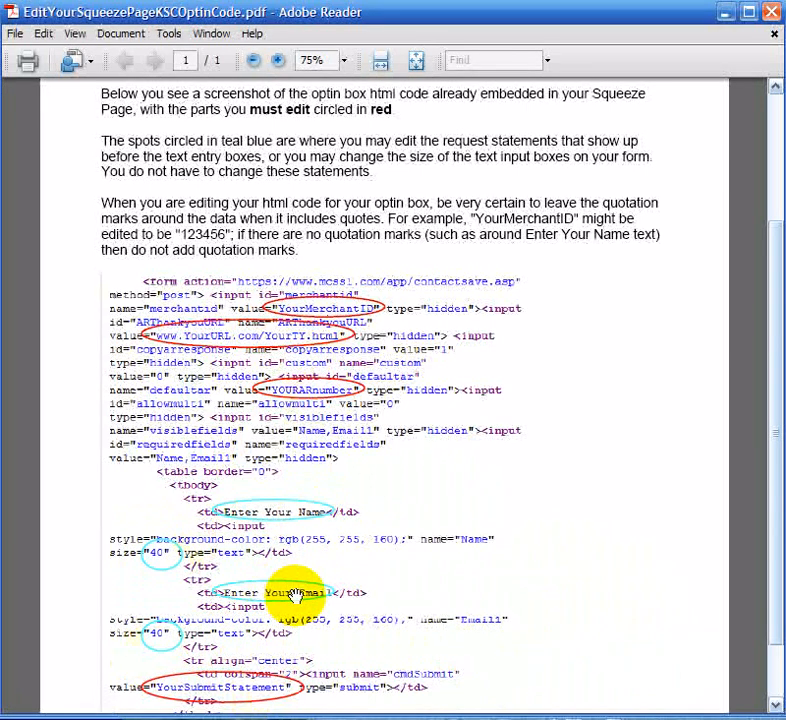
{"action": "scroll", "scroll_direction": "down", "scroll_amount": 3}
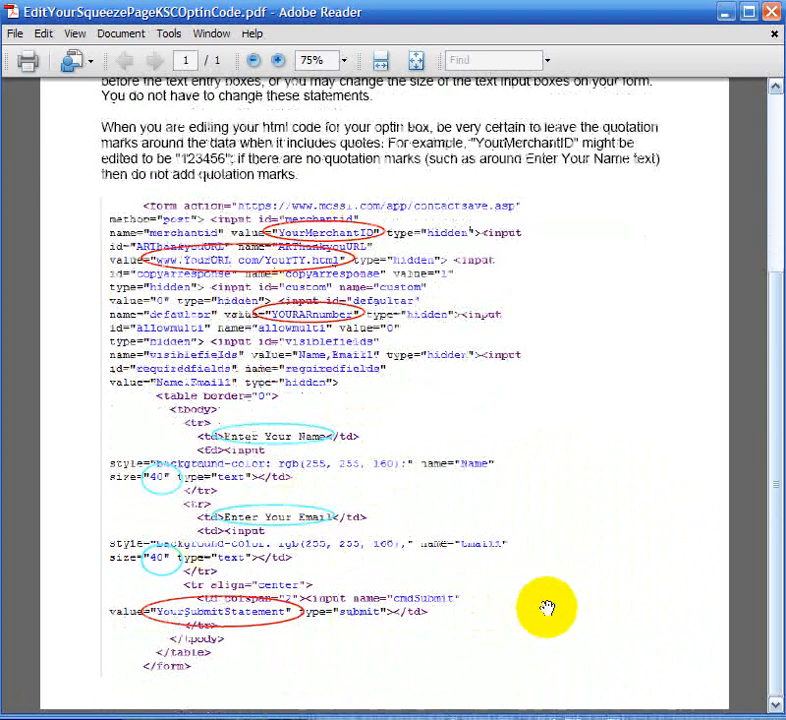
{"action": "scroll", "scroll_direction": "up", "scroll_amount": 3}
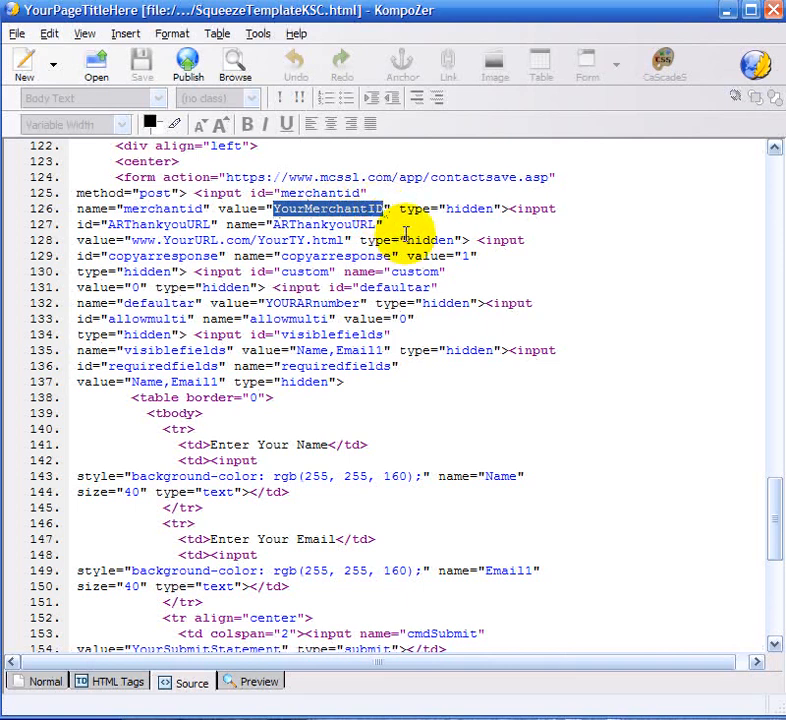
Step: Replace the YourMerchantID value with 123456 in the merchantid input
{"action": "type", "text": "123456"}
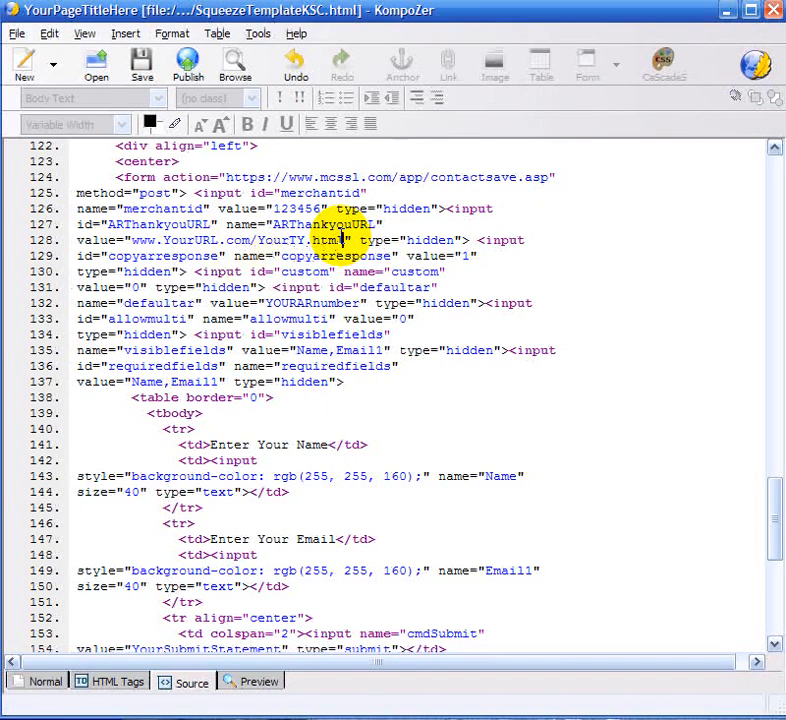
{"action": "mouse_move", "coordinate": [340, 240]}
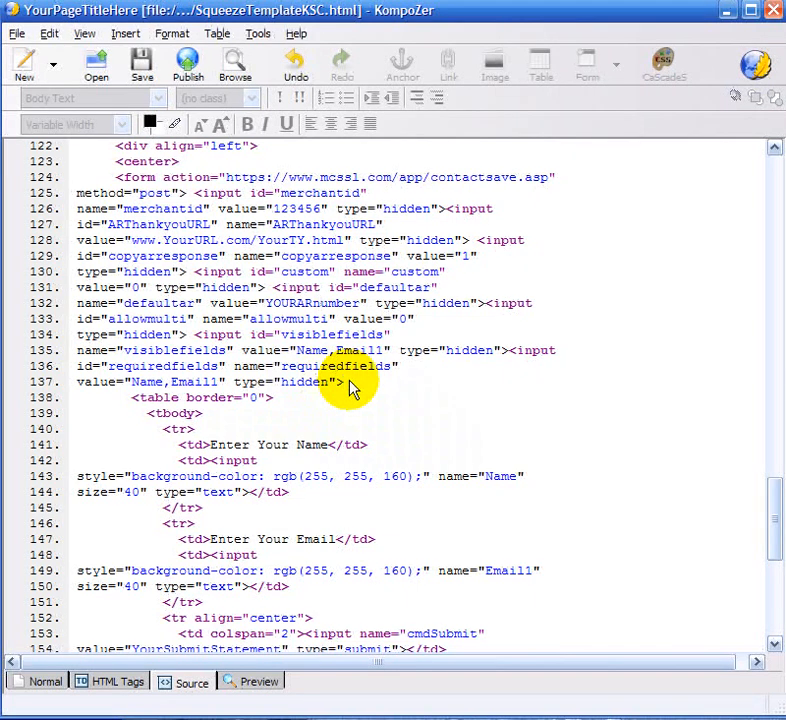
Step: Scroll the source down to the cmdSubmit input line
{"action": "scroll", "scroll_direction": "down", "scroll_amount": 3}
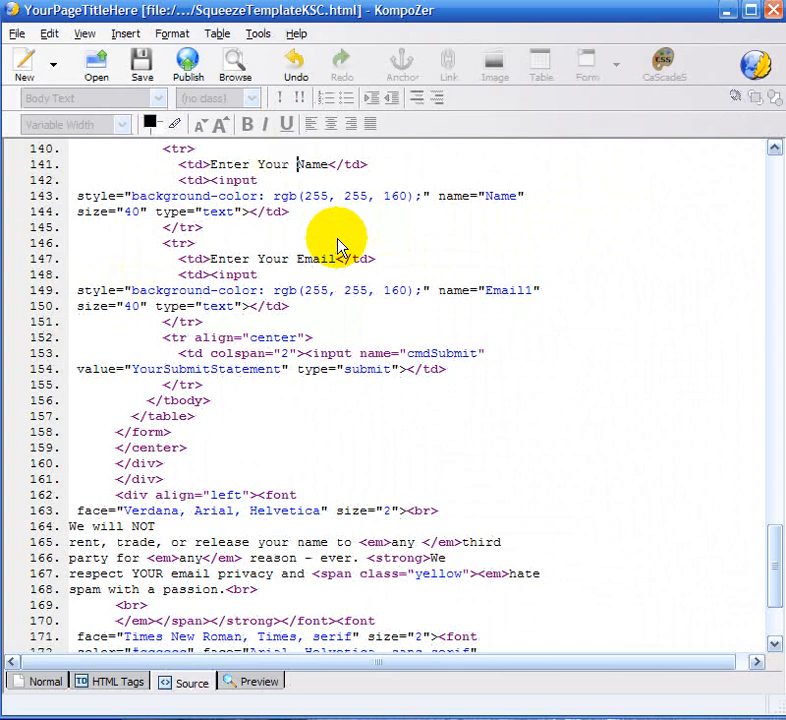
{"action": "mouse_move", "coordinate": [460, 276]}
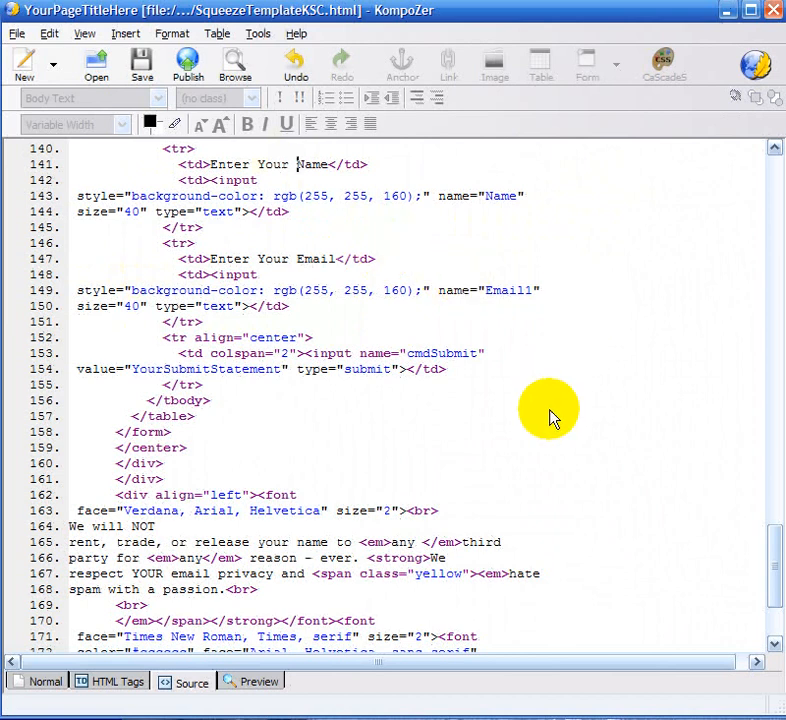
Step: Select the YourSubmitStatement value in the cmdSubmit input for replacement
{"action": "scroll", "scroll_direction": "down", "scroll_amount": 3}
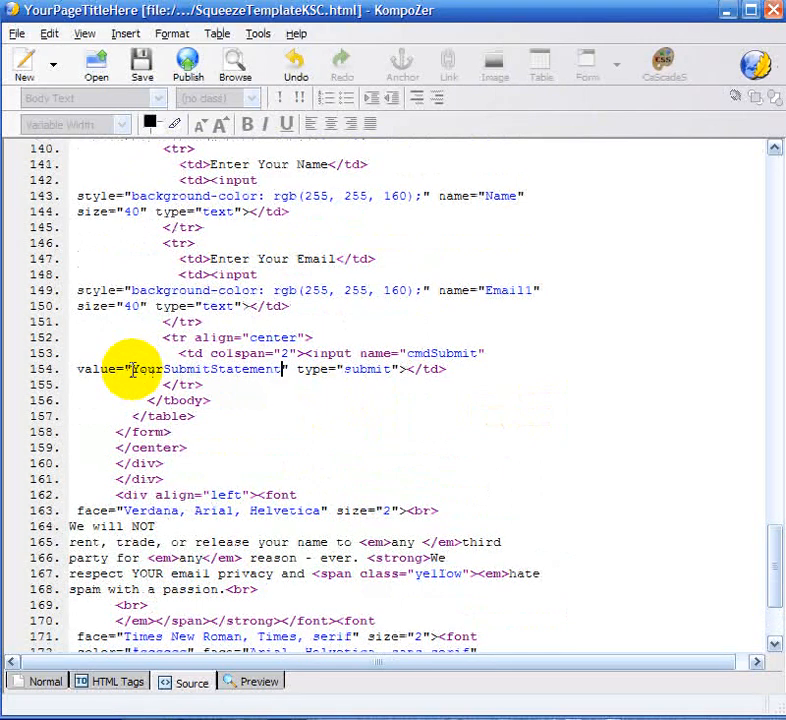
{"action": "double_click", "coordinate": [206, 368]}
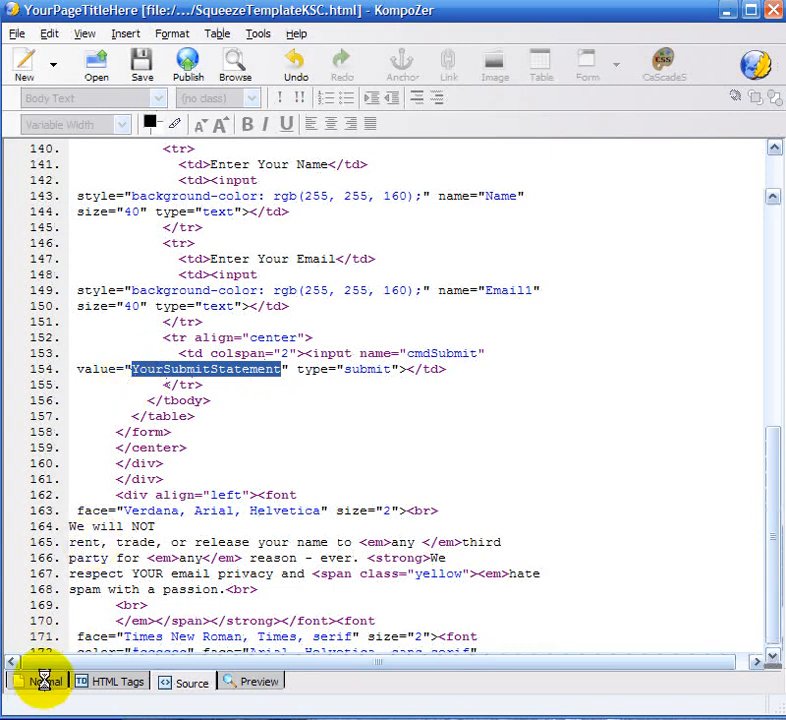
{"action": "left_click", "coordinate": [48, 680]}
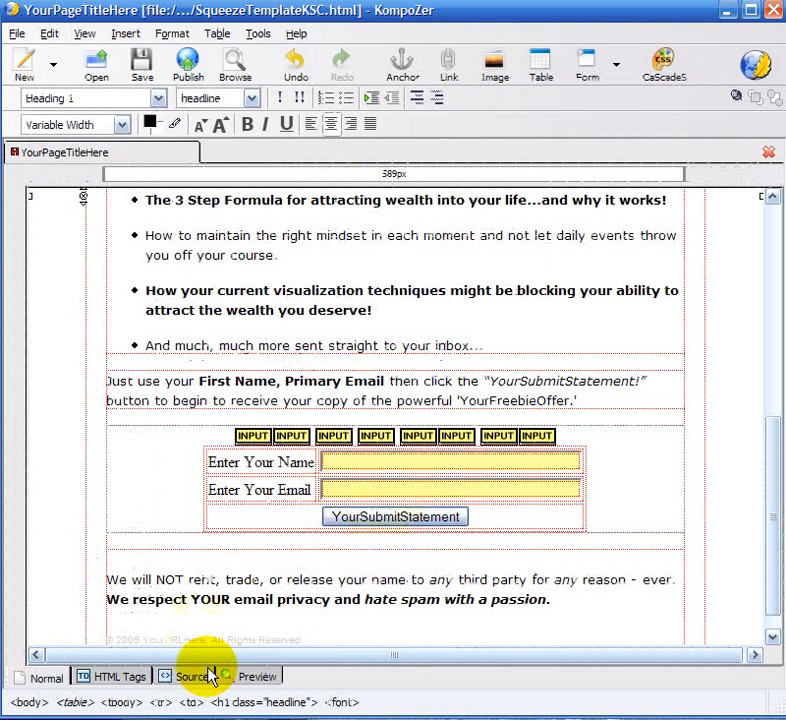
{"action": "left_click", "coordinate": [184, 676]}
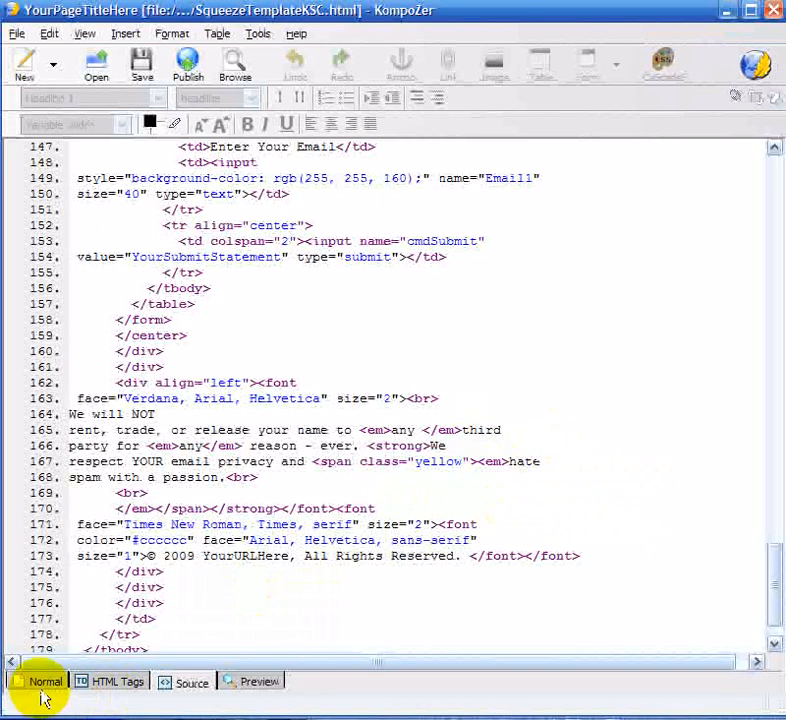
{"action": "left_click", "coordinate": [44, 680]}
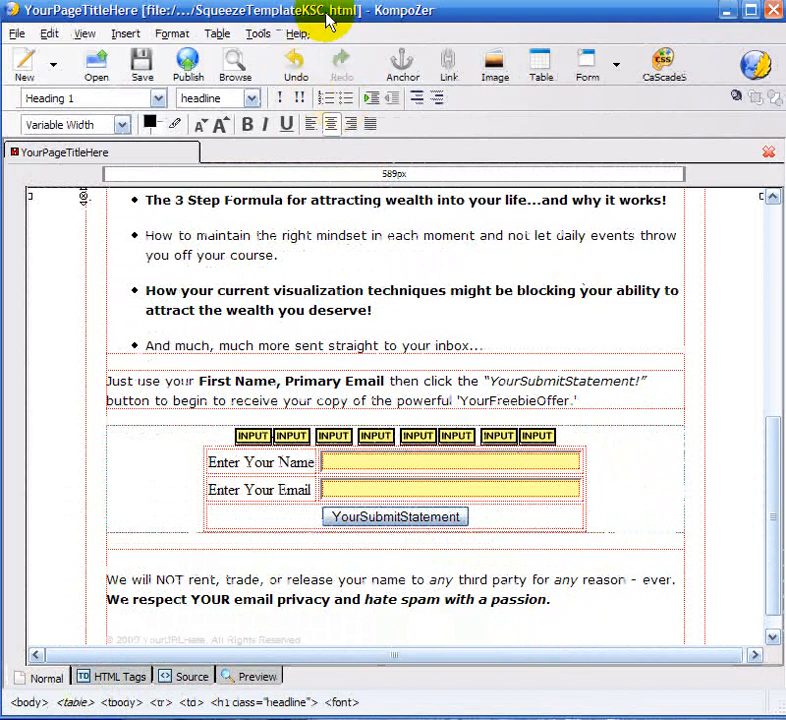
{"action": "mouse_move", "coordinate": [232, 614]}
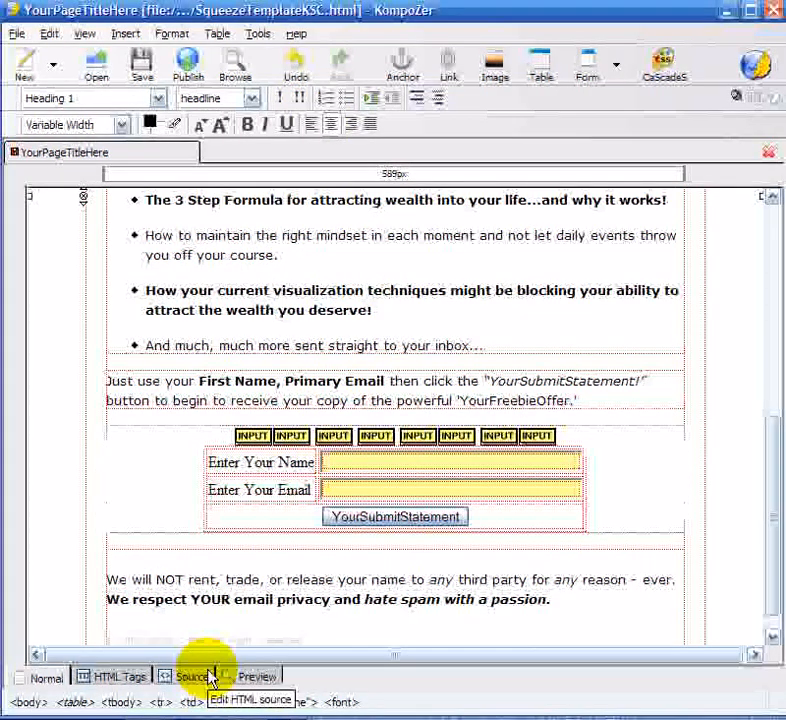
{"action": "left_click", "coordinate": [186, 676]}
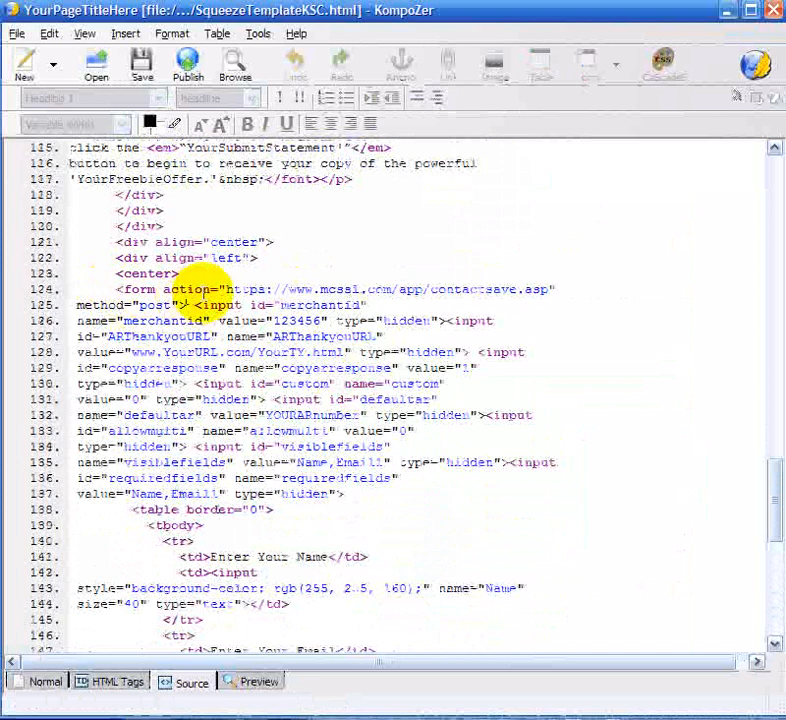
Step: Scroll the source to span the form code from <form> through </form>
{"action": "scroll", "scroll_direction": "down", "scroll_amount": 3}
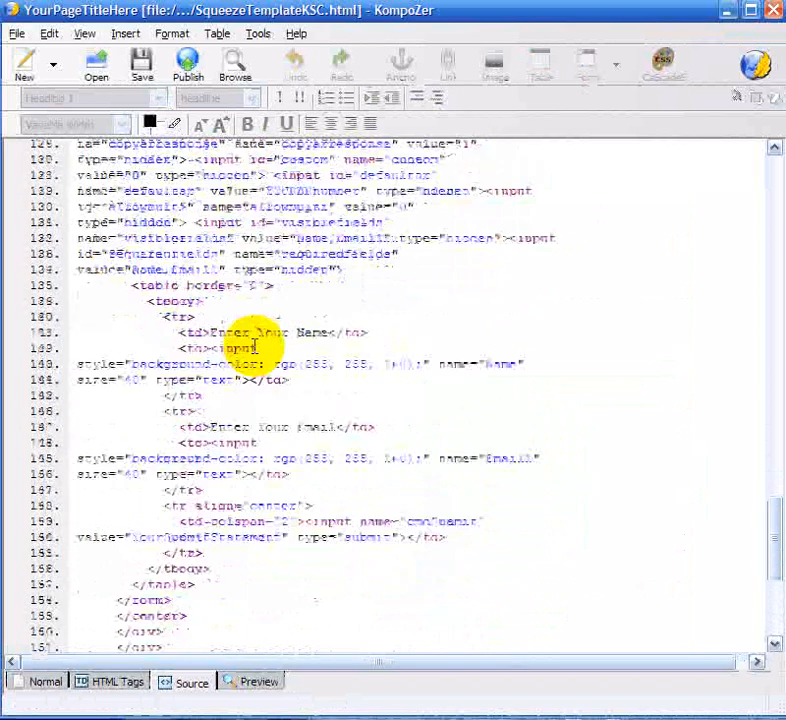
{"action": "scroll", "scroll_direction": "down", "scroll_amount": 3}
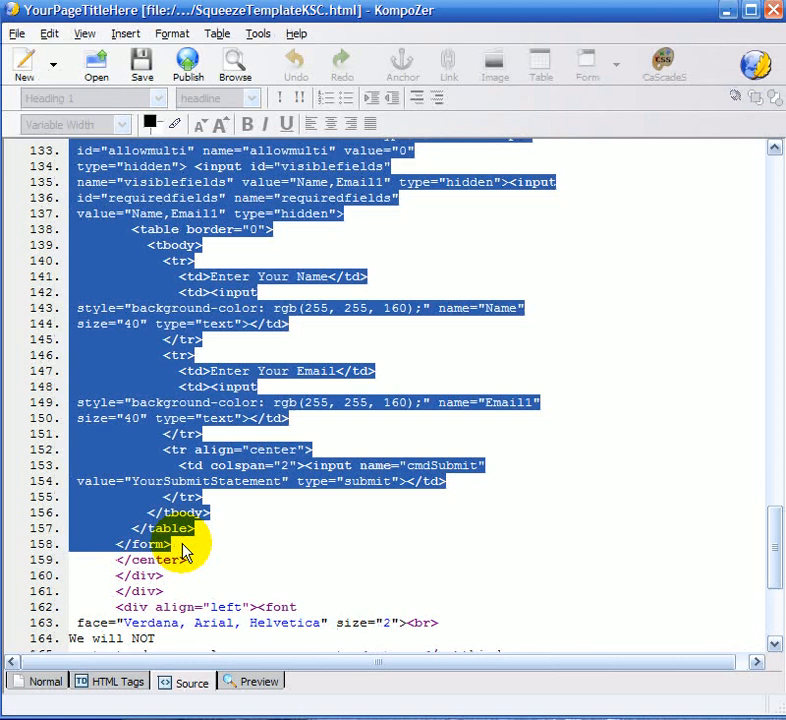
{"action": "scroll", "scroll_direction": "up", "scroll_amount": 3}
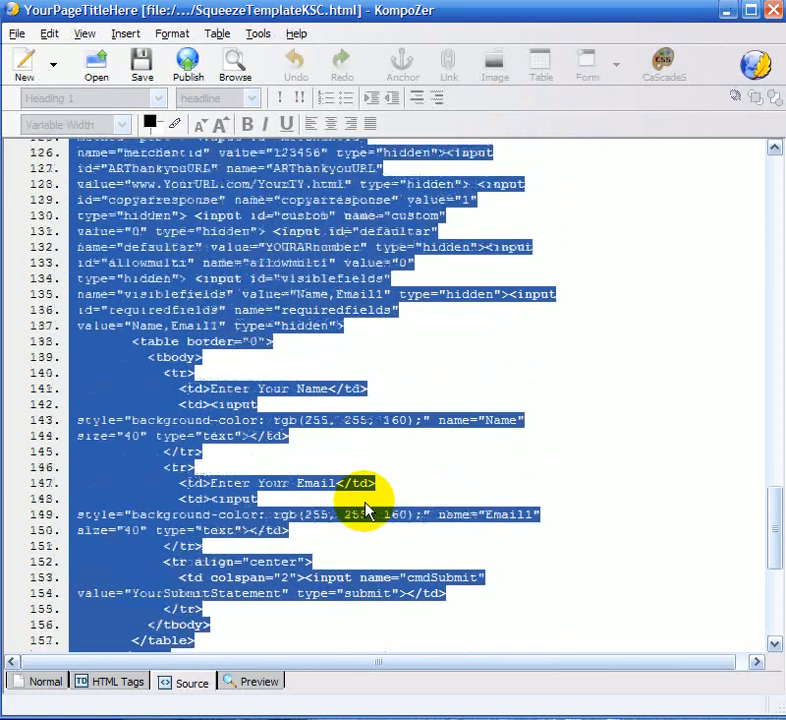
{"action": "scroll", "scroll_direction": "down", "scroll_amount": 3}
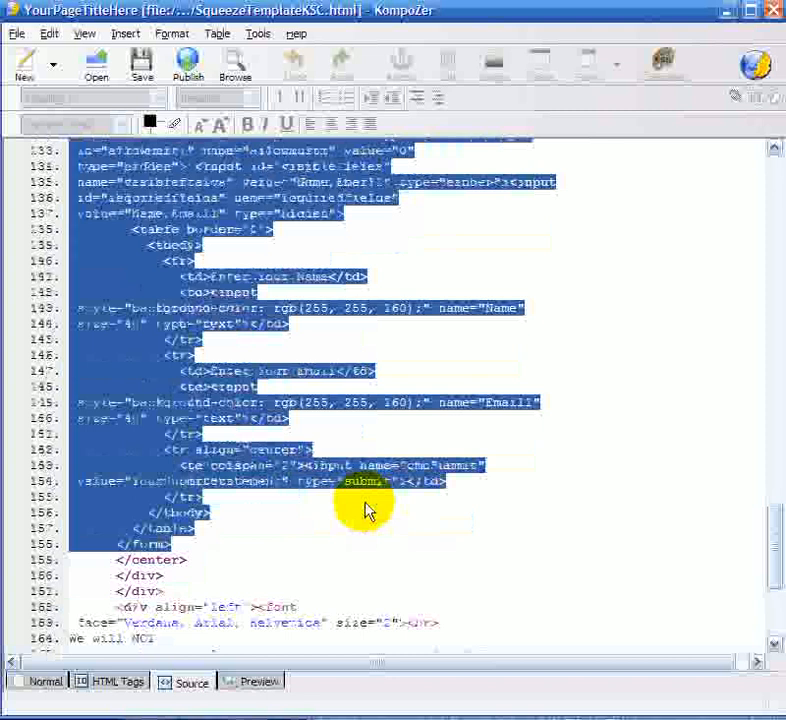